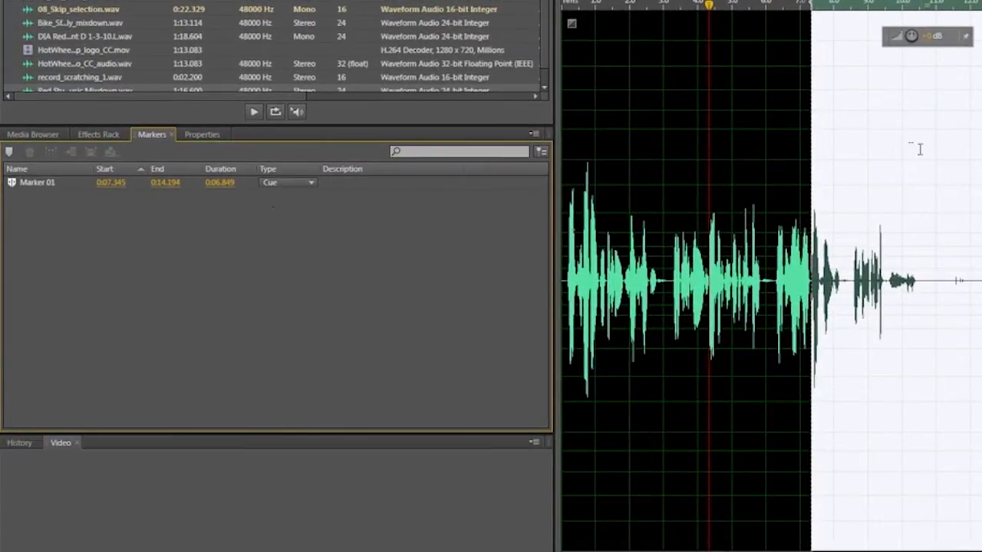
# Review Marker 01's type choices, then open the Markers & Metadata preferences page.
pyautogui.click(288, 182)
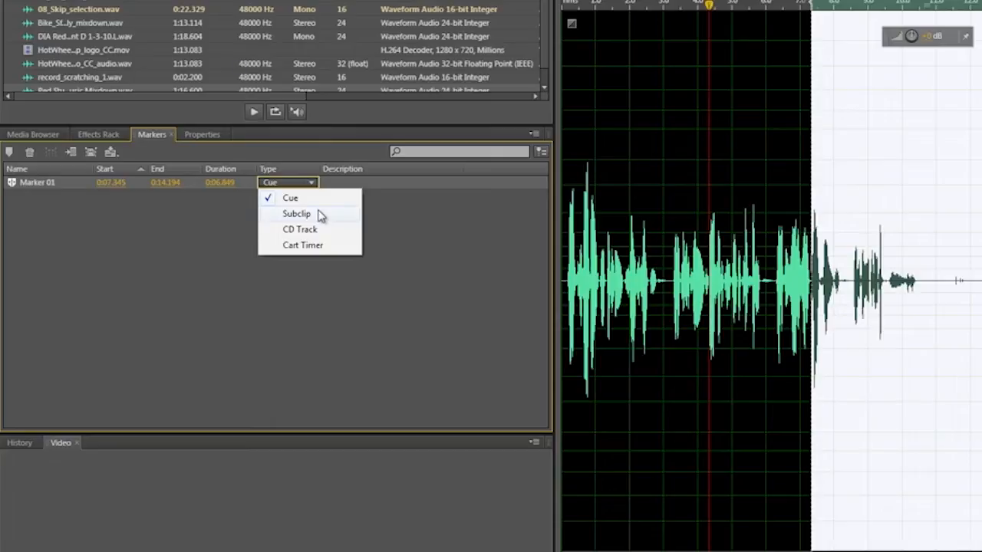
pyautogui.moveTo(330, 229)
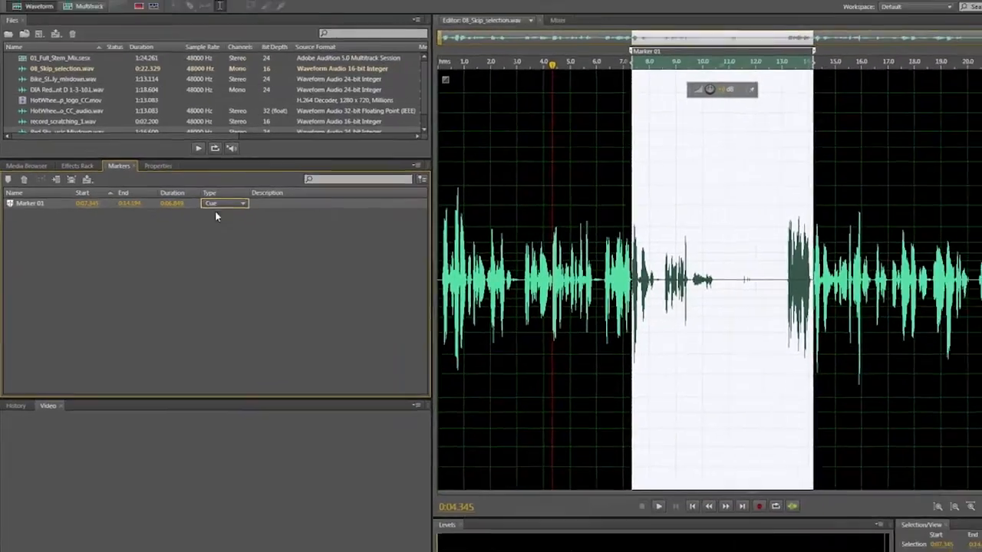
pyautogui.click(24, 16)
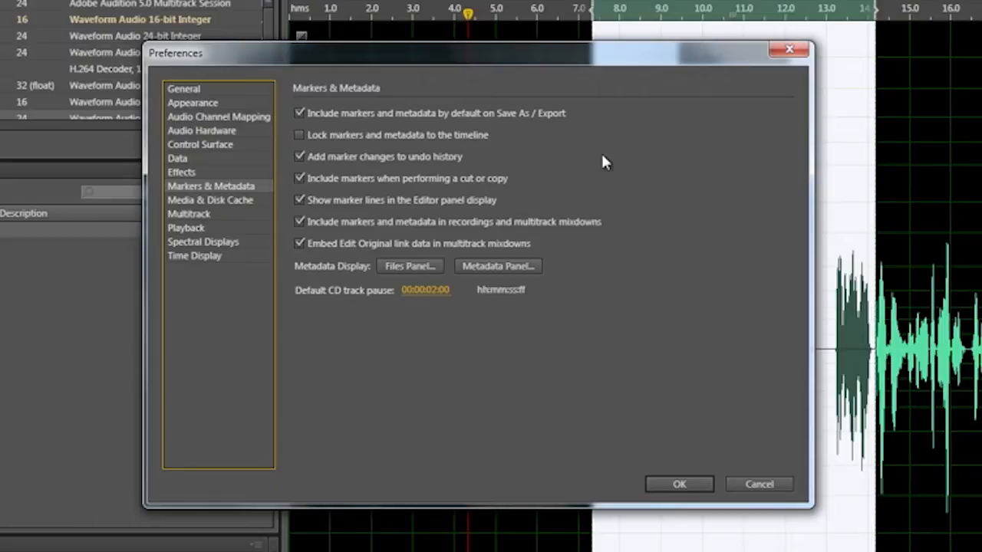
pyautogui.moveTo(553, 181)
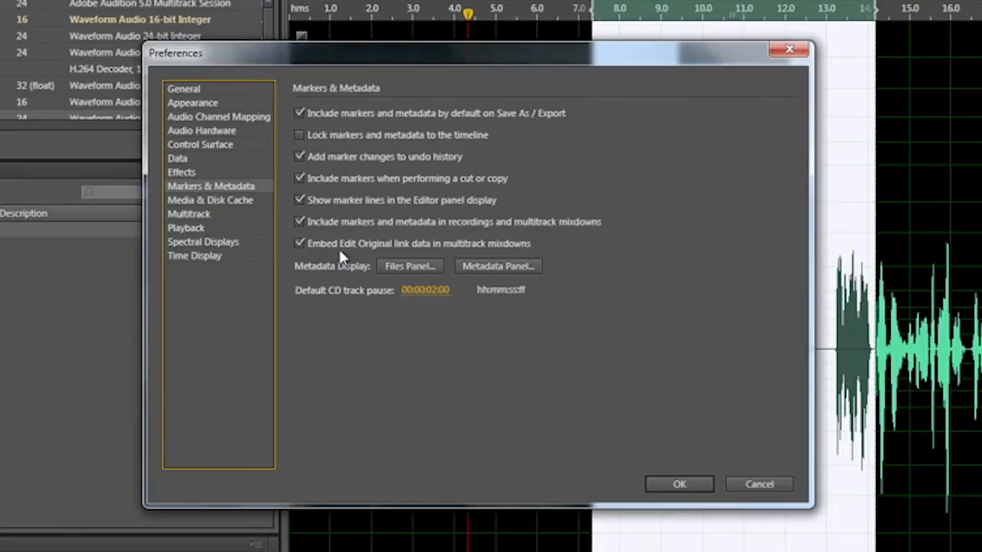
pyautogui.moveTo(473, 255)
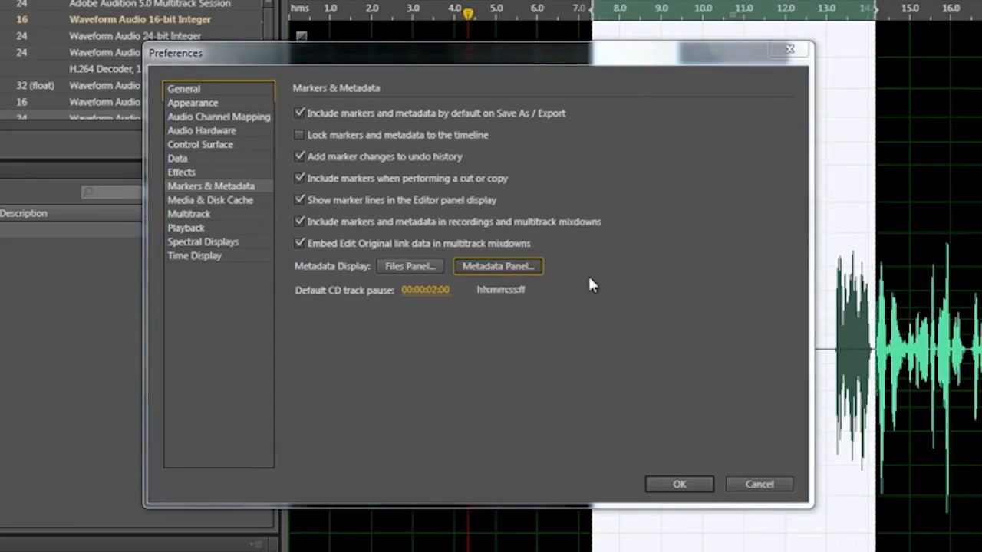
# Browse the Metadata Display schema list and cancel it without changes.
pyautogui.click(497, 266)
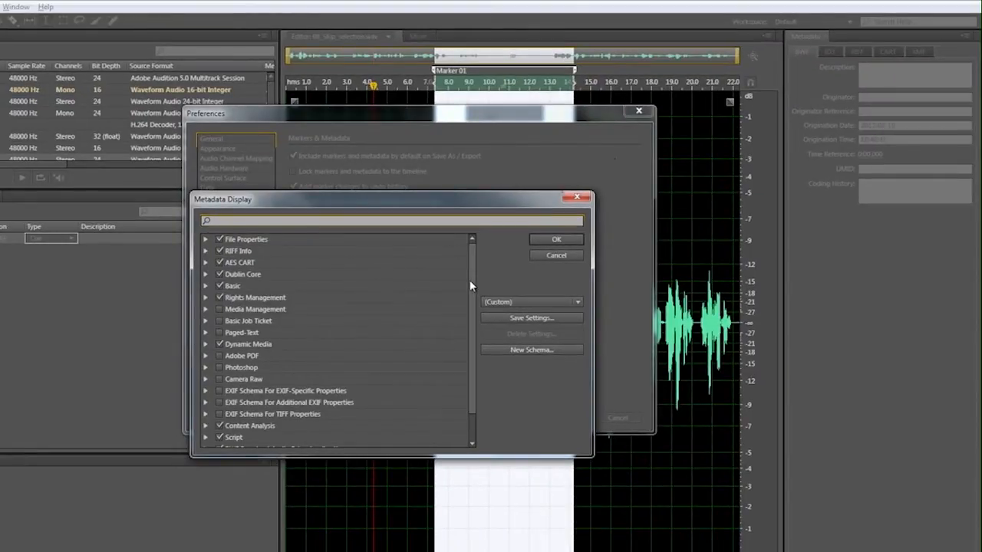
pyautogui.scroll(-3)
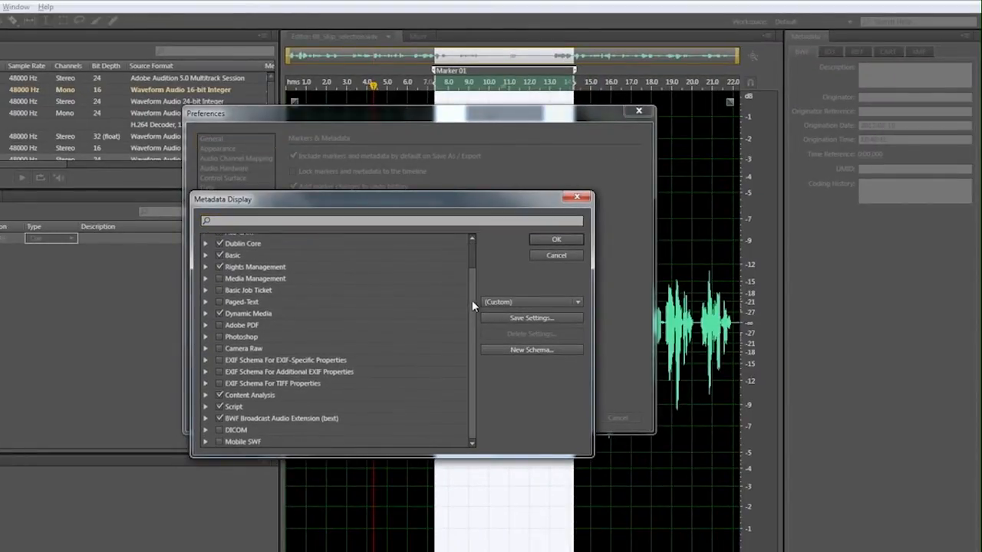
pyautogui.moveTo(556, 255)
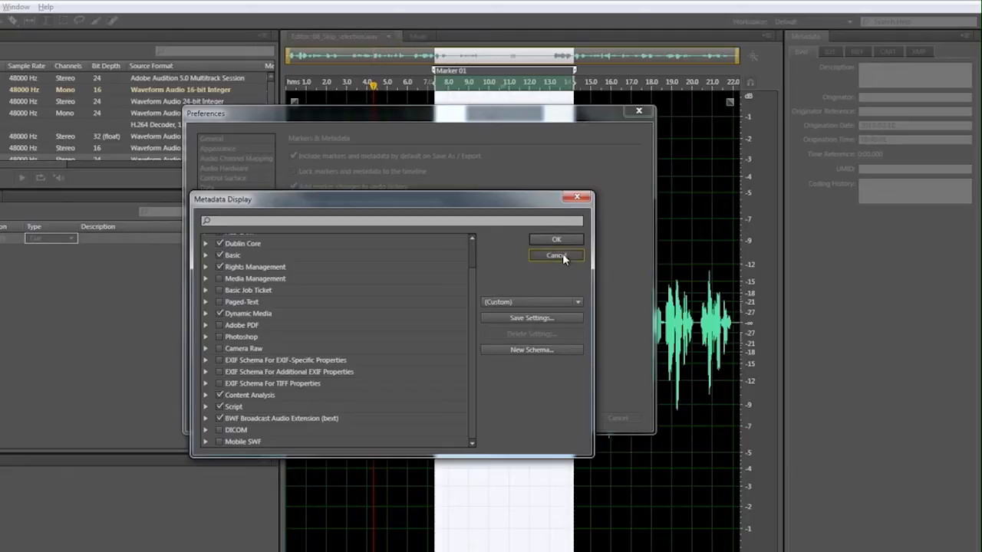
pyautogui.click(556, 255)
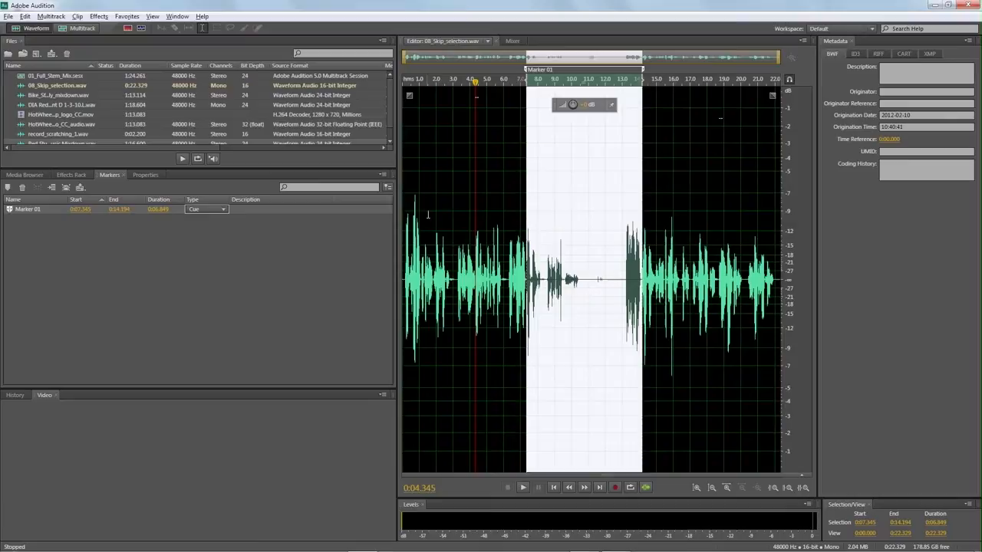
# Move the playhead to 0:07.345, the start of the Marker 01 range.
pyautogui.click(523, 487)
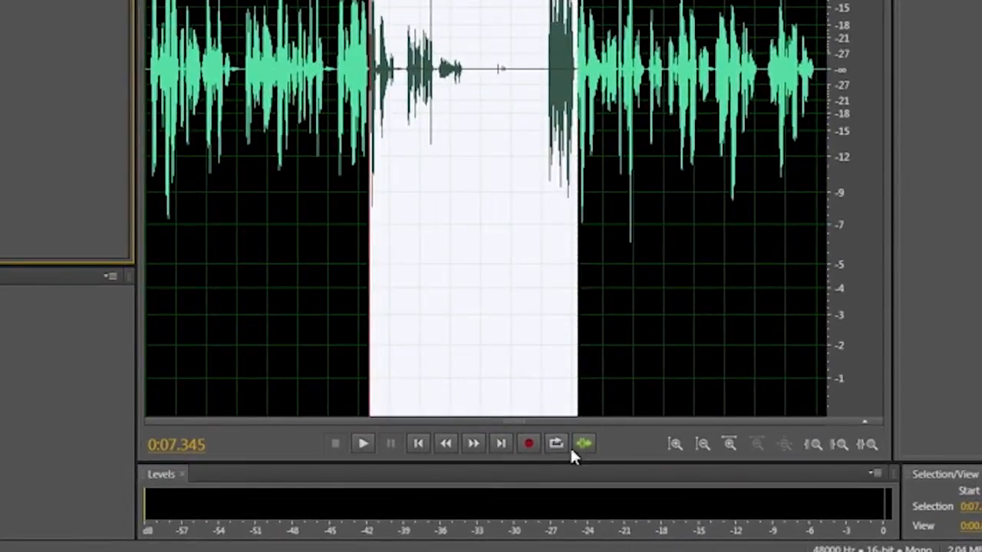
pyautogui.moveTo(584, 444)
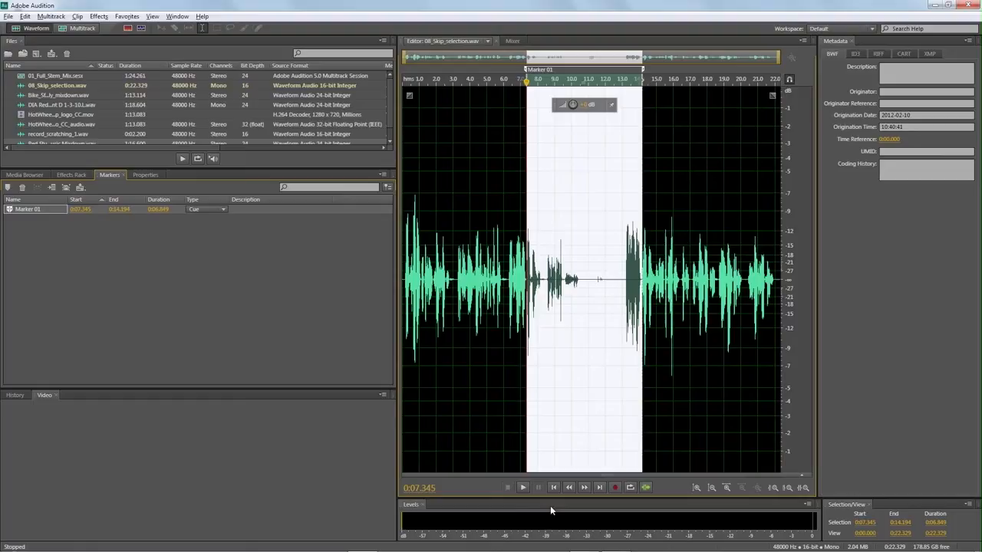
# Preview the voiceover with Skip Selection on, playing past the marked mistake, then stop.
pyautogui.click(522, 487)
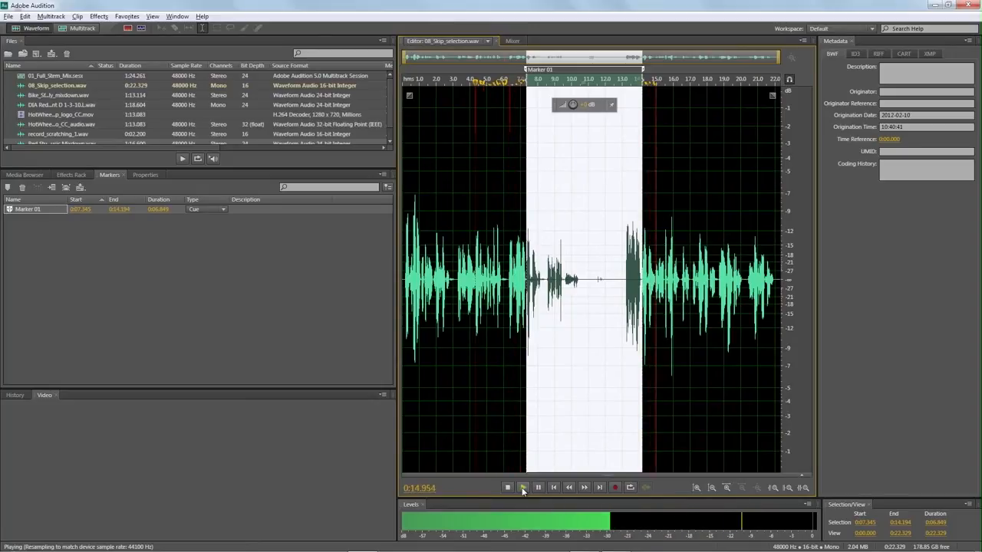
pyautogui.click(507, 487)
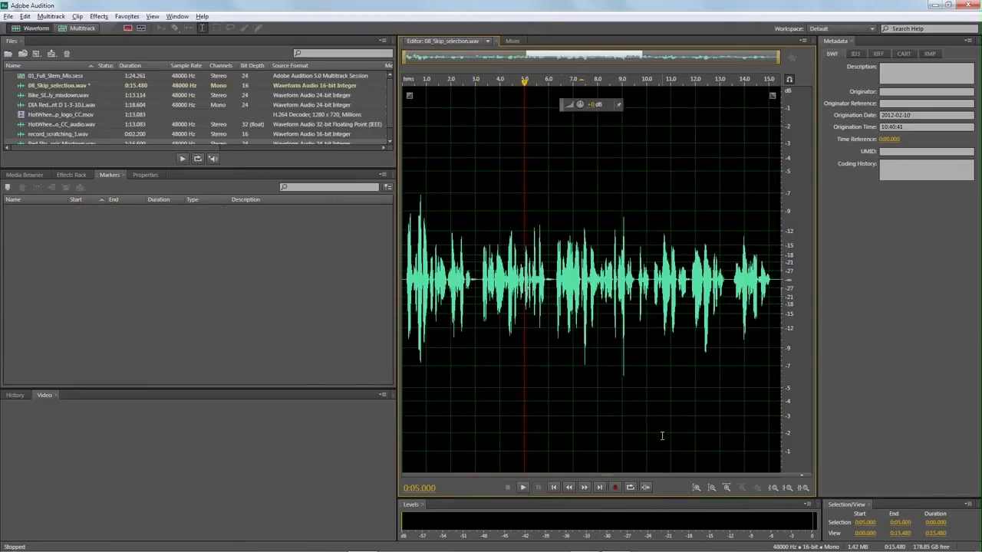
# Play back the edited 0:15.480 voiceover, then stop it.
pyautogui.click(523, 487)
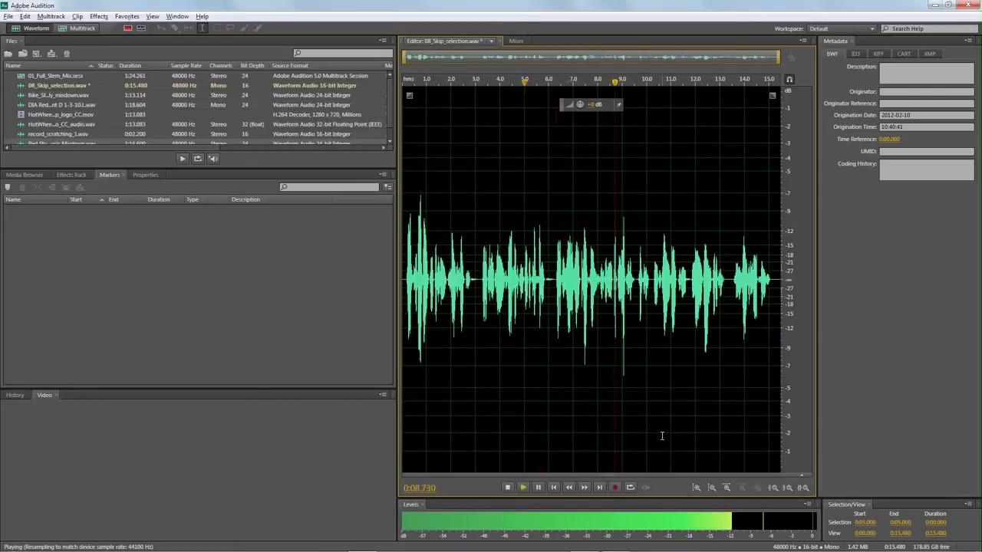
pyautogui.click(507, 487)
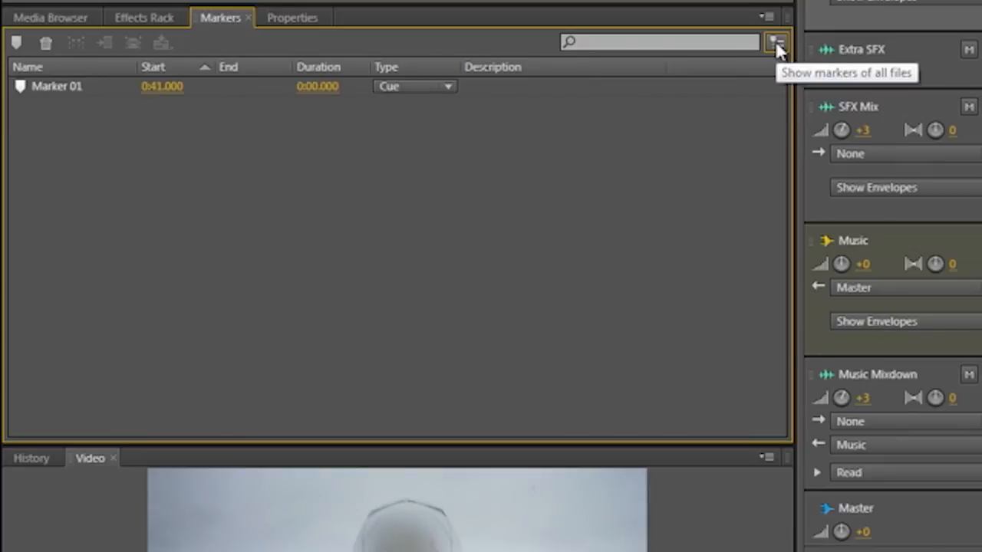
# Show markers from all open files and filter the marker list by 'stret'.
pyautogui.click(776, 42)
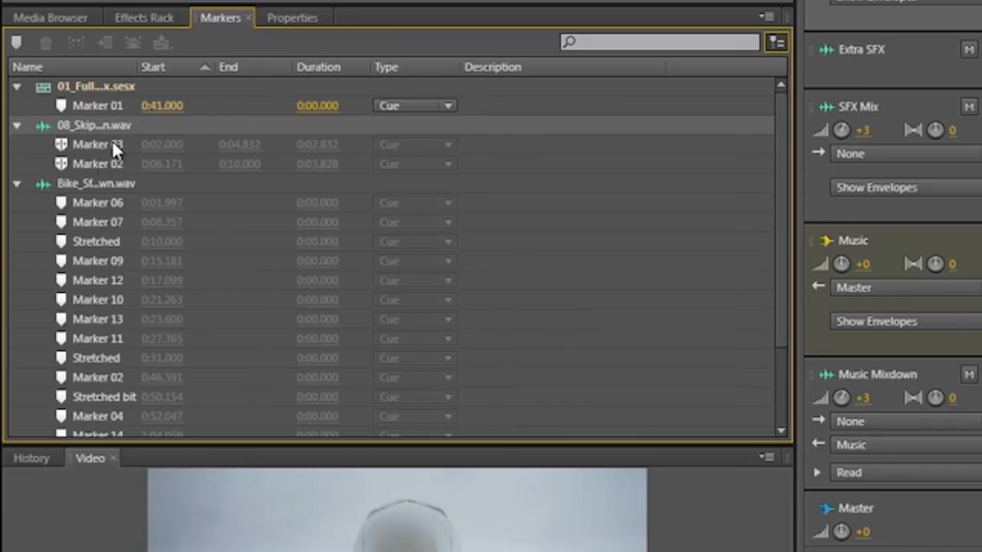
pyautogui.scroll(-3)
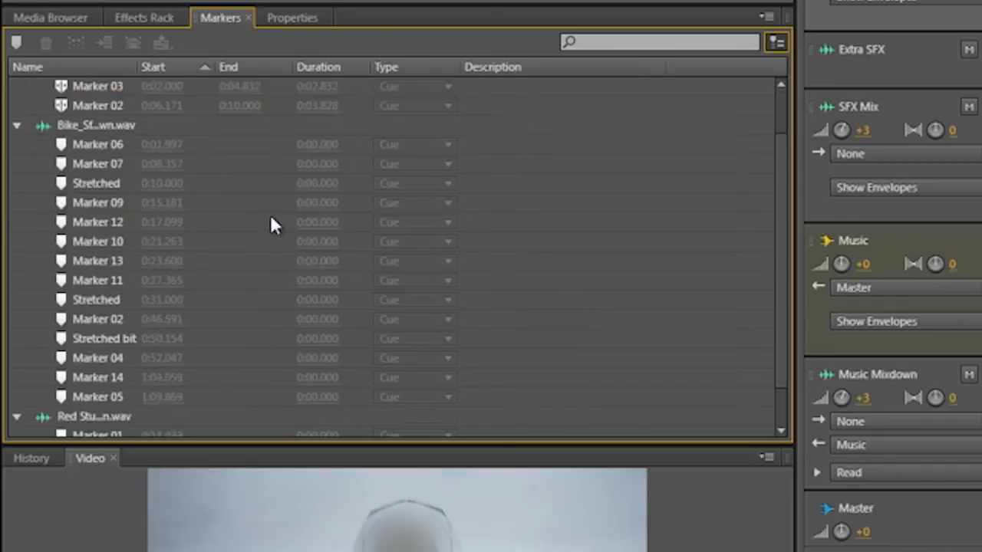
pyautogui.scroll(-3)
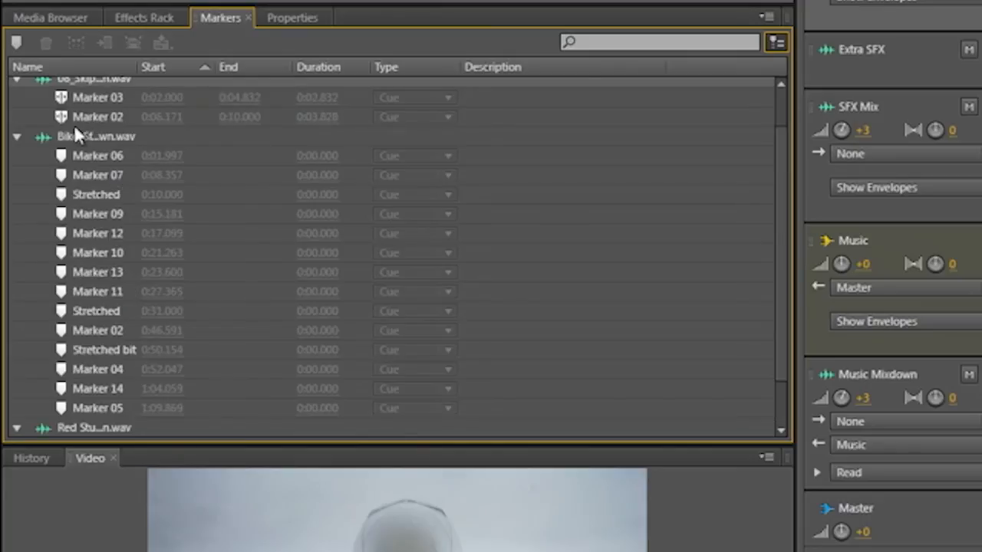
pyautogui.click(97, 155)
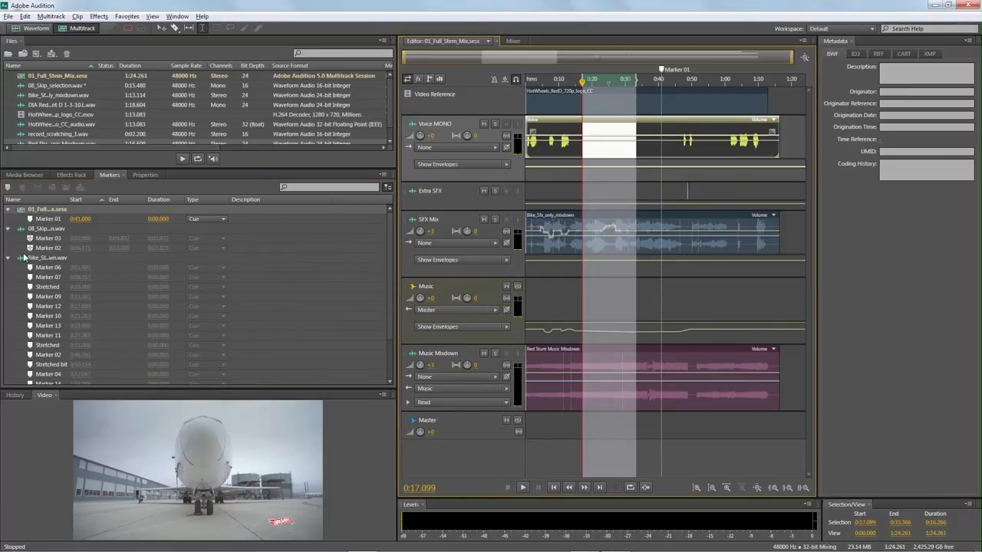
pyautogui.moveTo(264, 244)
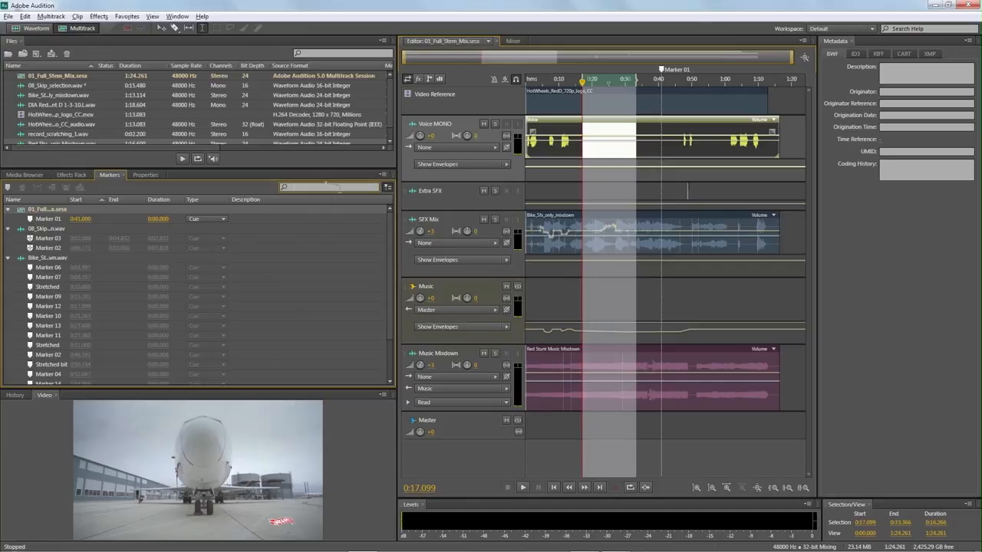
pyautogui.write('stret')
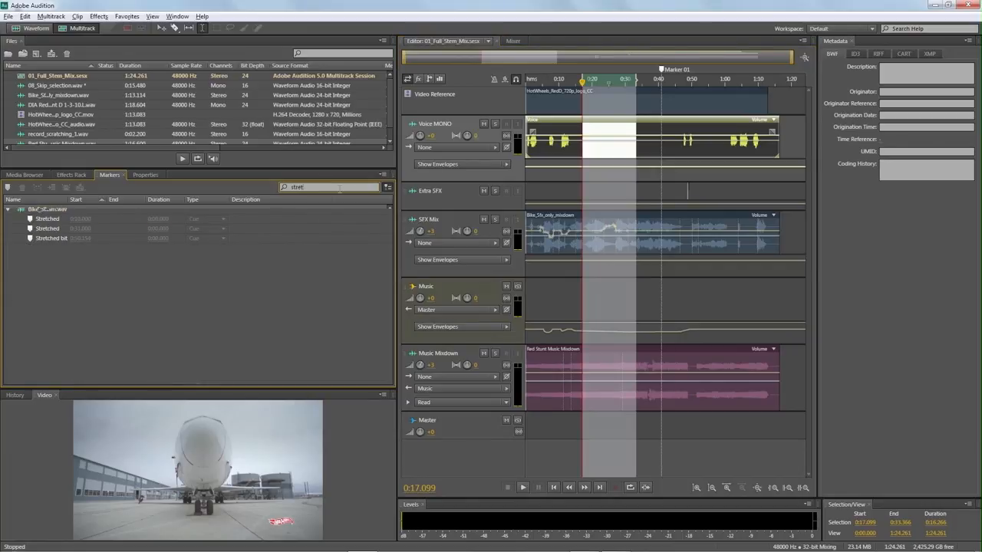